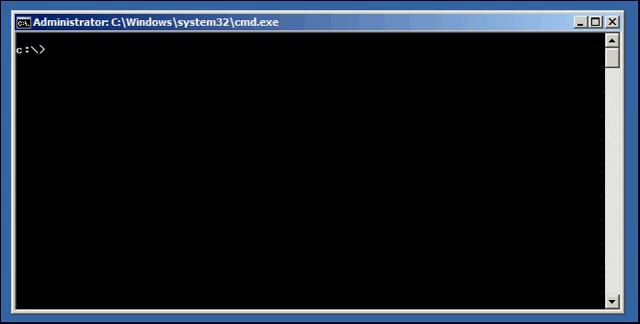
# Step: Set ORACLE_SID to finance at the command prompt and echo it to confirm
pyautogui.write('s')
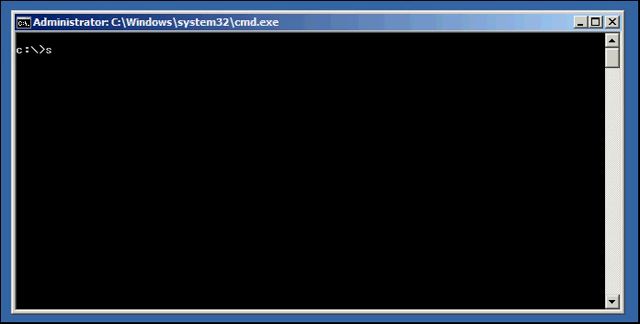
pyautogui.write('et ORACLE_SID=financ')
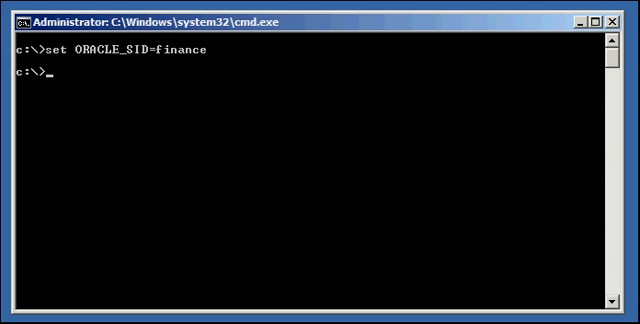
pyautogui.write('echo %ORACLE_SID%')
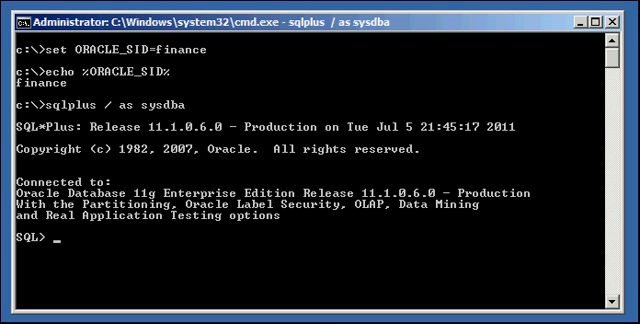
# Step: As sysdba, query select username from dba_users; listing the seven existing users
pyautogui.write('select username')
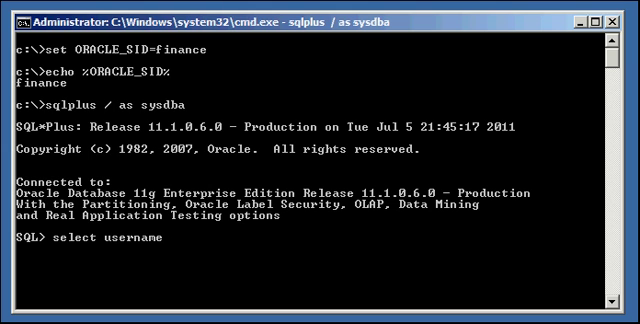
pyautogui.write('from dba_us')
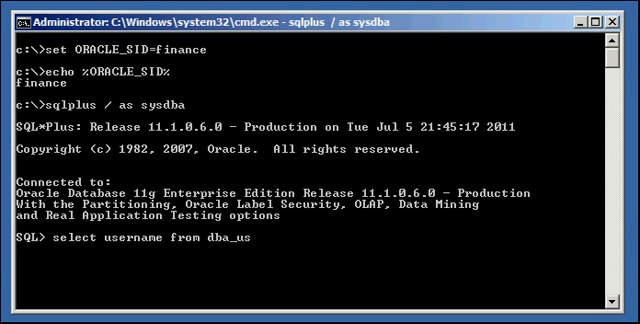
pyautogui.write('ers;')
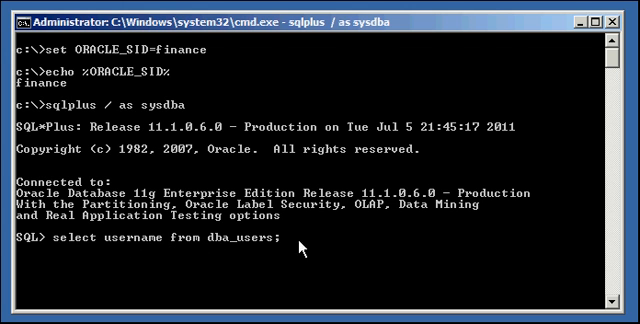
pyautogui.press('Return')
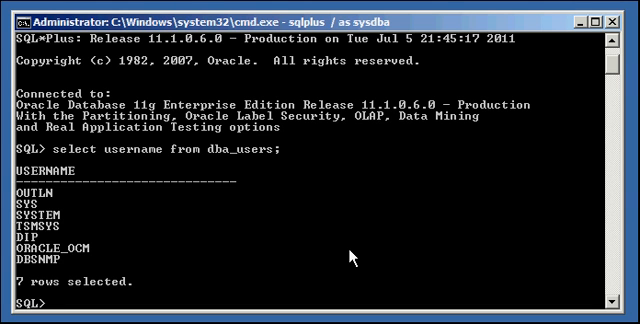
pyautogui.write('create user')
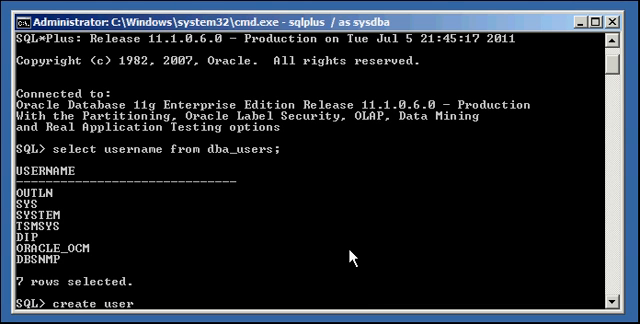
pyautogui.write('justin')
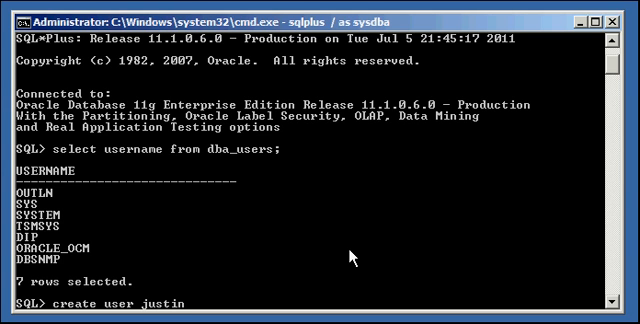
pyautogui.write('identi')
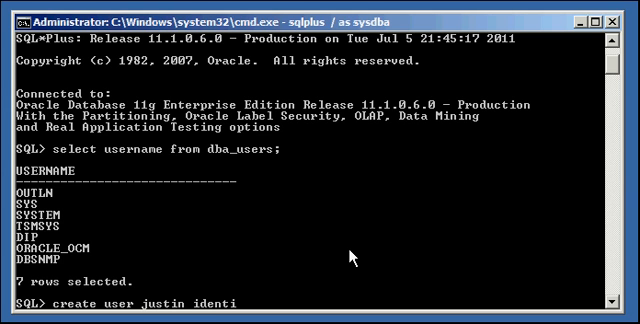
pyautogui.write('fied by')
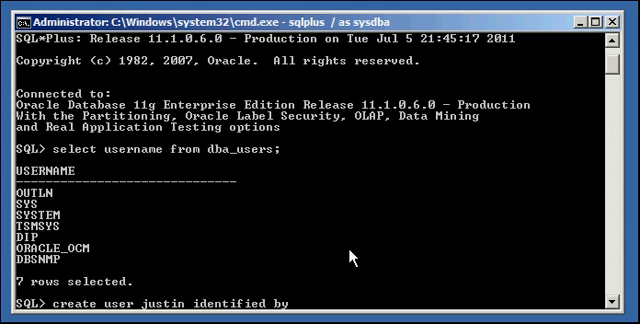
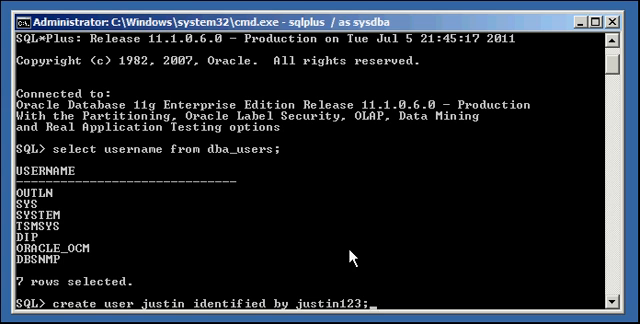
pyautogui.moveTo(170, 312)
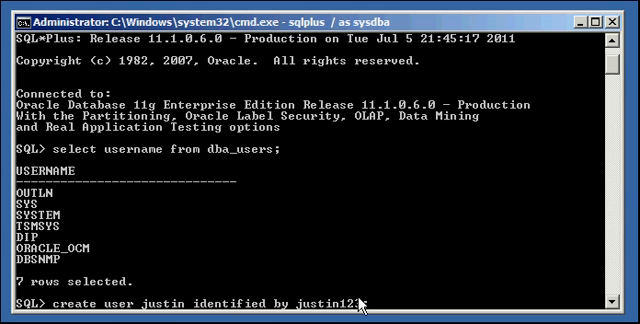
pyautogui.write(';')
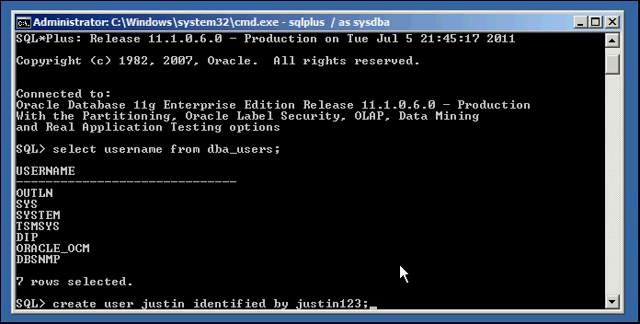
pyautogui.press('Return')
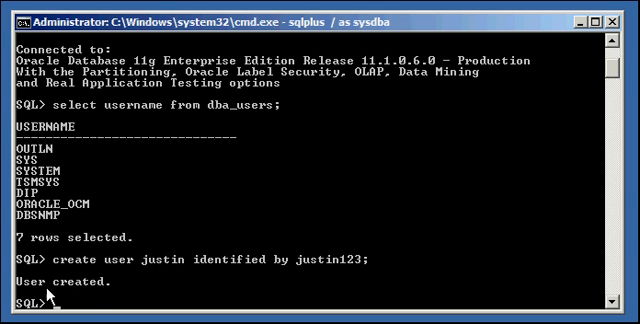
# Step: Query dba_users for username 'JUSTIN' to confirm it exists, then quit the sysdba session
pyautogui.write('se;ect username from dba_users;')
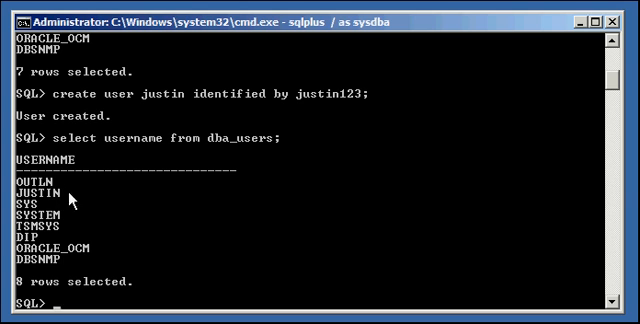
pyautogui.write('select username from dba_u')
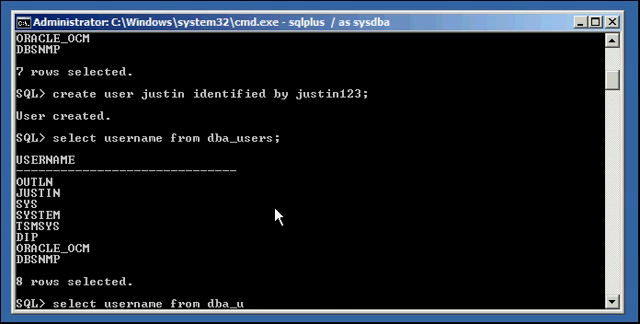
pyautogui.write('sers where use')
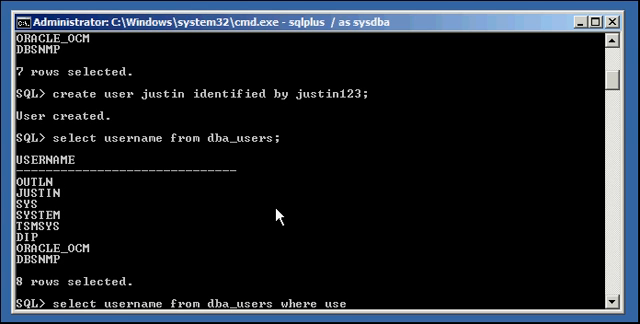
pyautogui.write("rname = 'JUSTIN';")
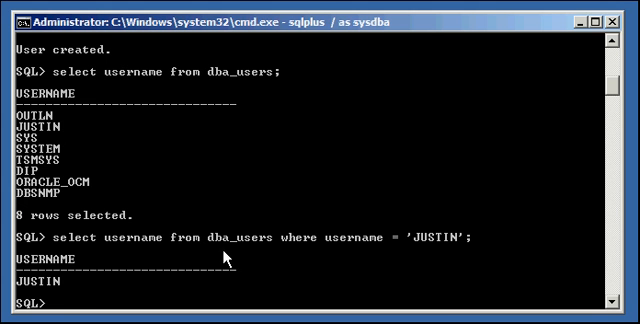
pyautogui.write('quit')
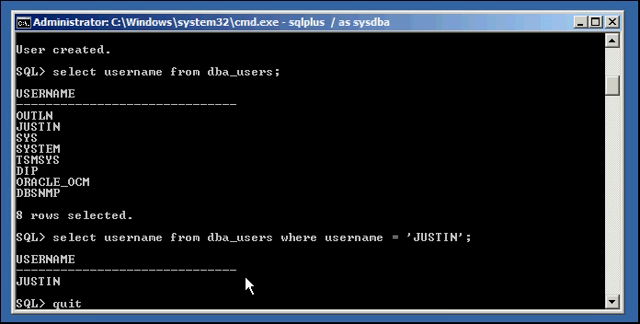
pyautogui.press('Return')
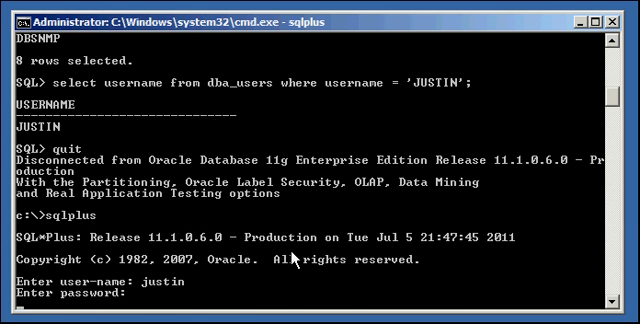
# Step: After justin's login is denied, reconnect as sysdba and grant create session to justin
pyautogui.press('Return')
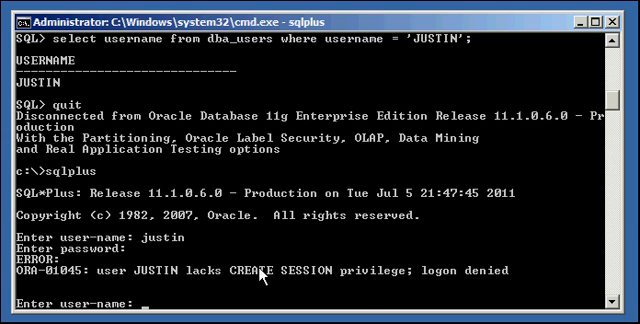
pyautogui.moveTo(372, 304)
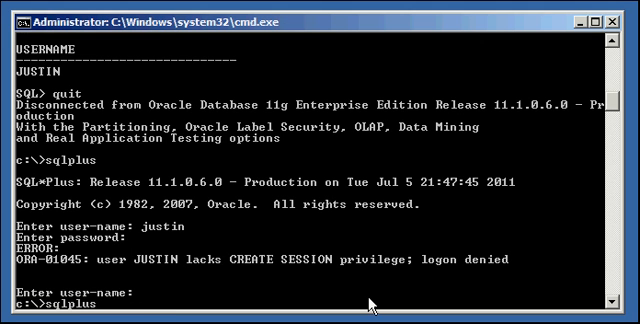
pyautogui.write('sqlplus / as sysdba')
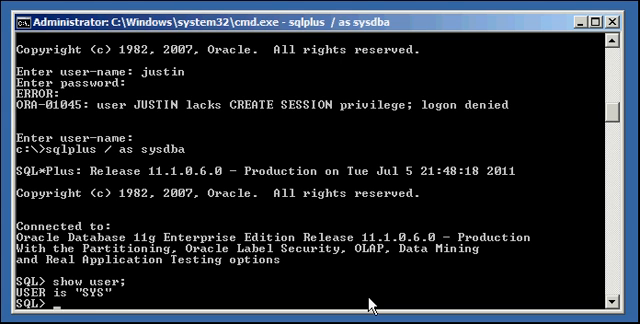
pyautogui.write('grant create')
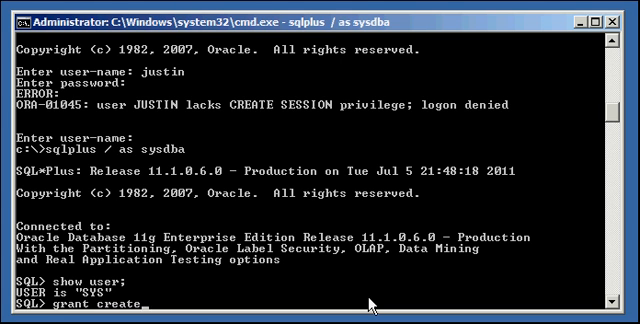
pyautogui.write('session to justin;')
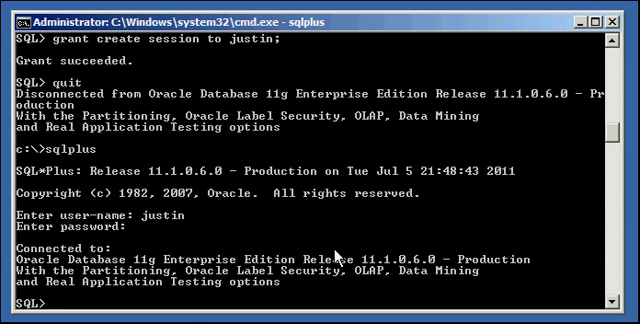
# Step: Run show user; confirming JUSTIN, quit, and reconnect with sqlplus / as sysdba
pyautogui.write('show user;')
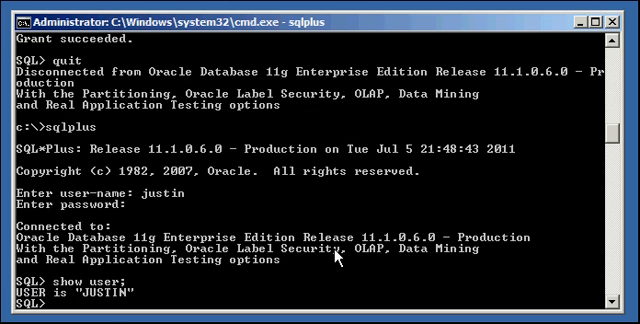
pyautogui.write('qlplus /')
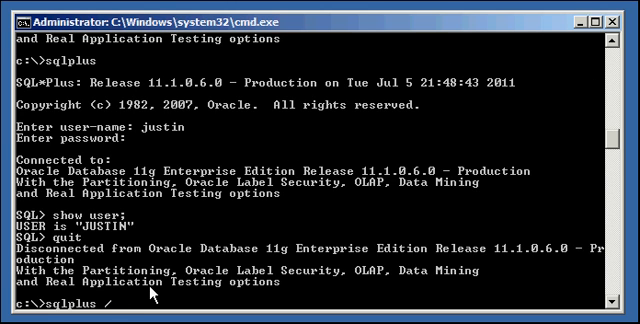
pyautogui.write('as sysdba')
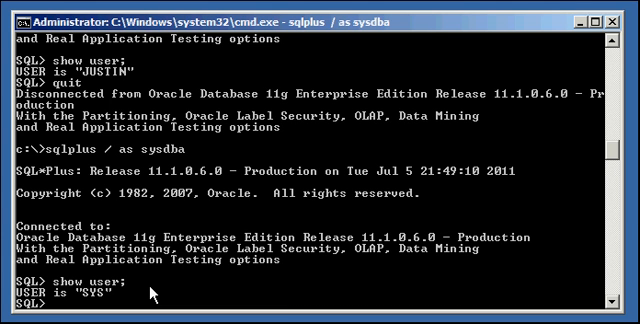
# Step: Create a user named with 30 letter a's identified by a
pyautogui.write('create user')
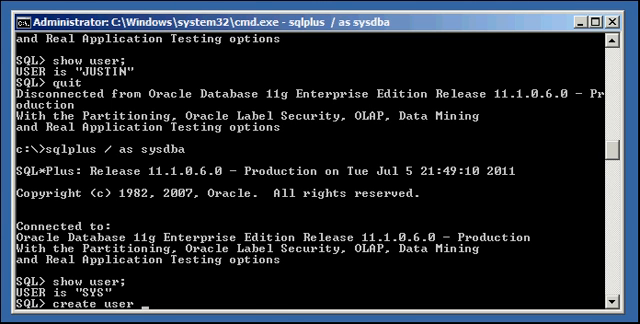
pyautogui.write('aaa')
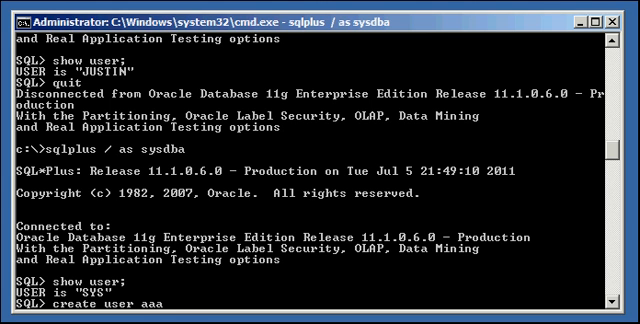
pyautogui.write('aaaaaa')
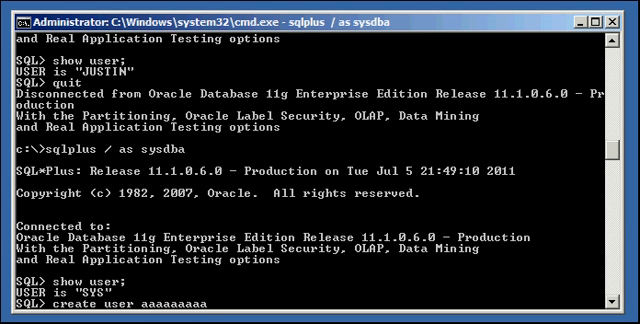
pyautogui.write('aaaa')
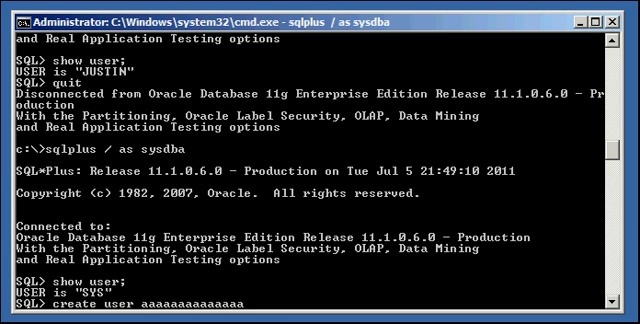
pyautogui.write('aaaaaaa')
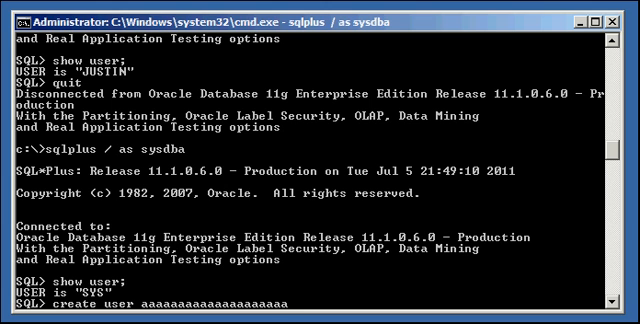
pyautogui.write('aaaaaaaaaa identified by a')
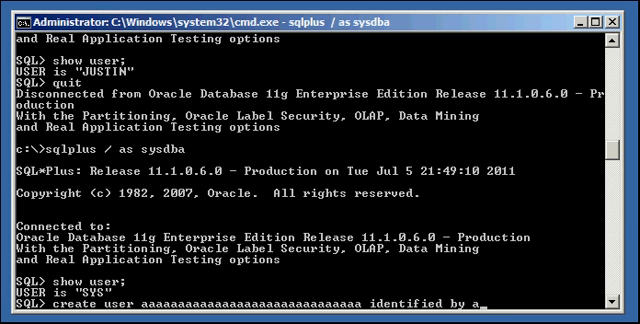
pyautogui.press('Return')
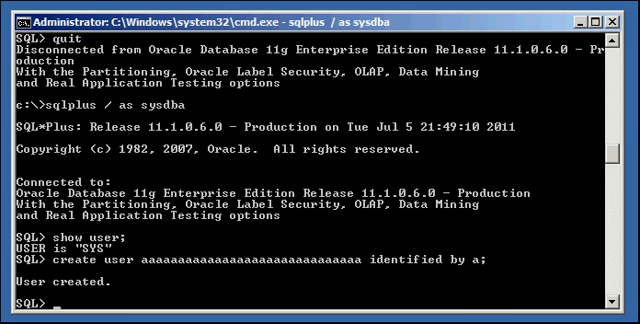
# Step: Query select username from dba_users; showing nine users including the all-'a' one
pyautogui.write('select user')
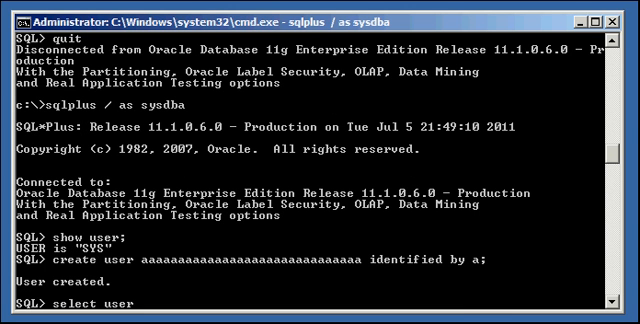
pyautogui.write('name from dba_u')
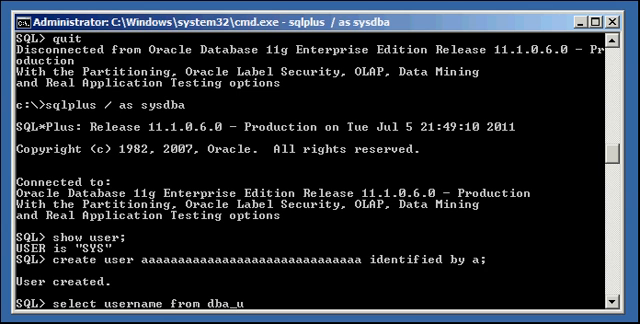
pyautogui.press('Return')
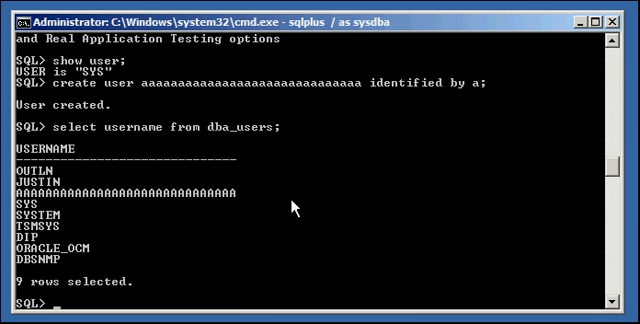
# Step: Attempt create user with a 31-character all-'a' name, rejected with ORA-00972, then begin create user bob
pyautogui.write('selec')
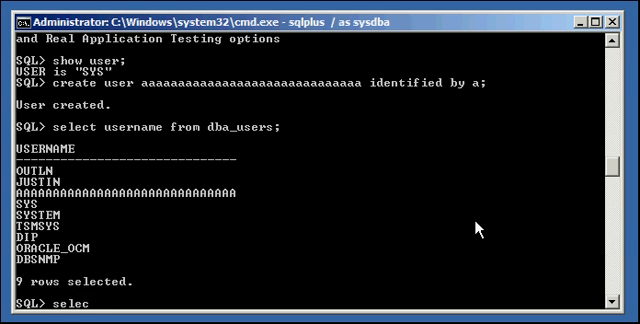
pyautogui.write('create user')
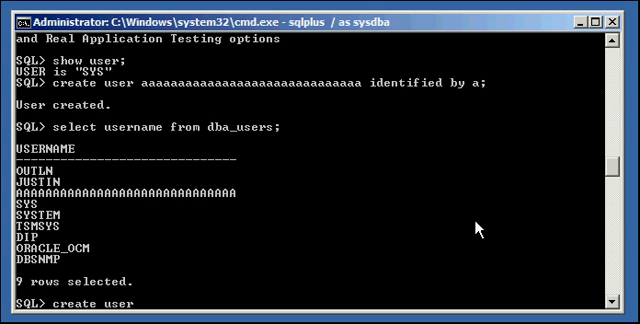
pyautogui.write('aaa')
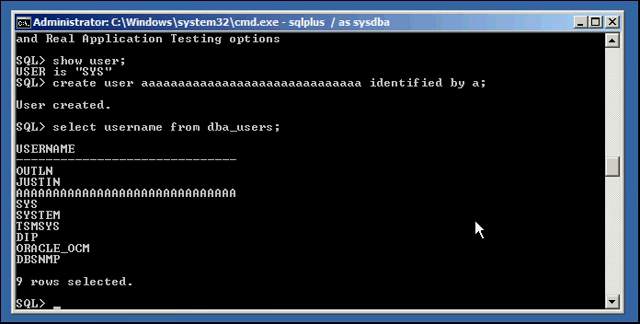
pyautogui.write('create user aaaaaaaaaaaaaaaaaaaaaaaaaaaaaa identified by a;')
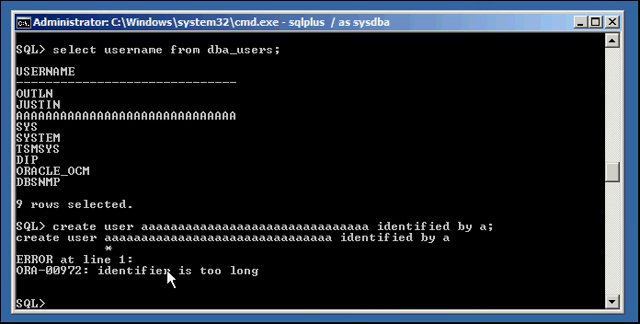
pyautogui.moveTo(408, 292)
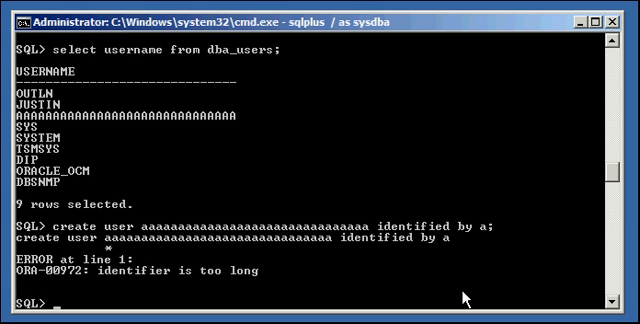
pyautogui.write('create user bob i')
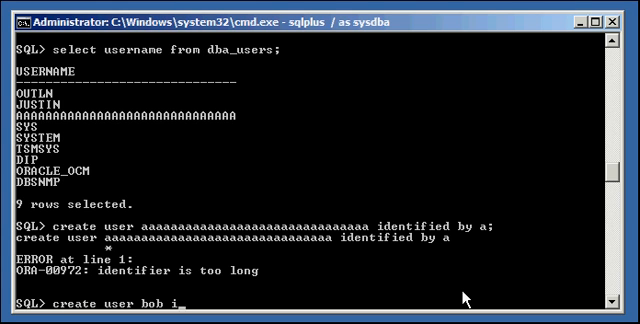
pyautogui.write('dentifed by')
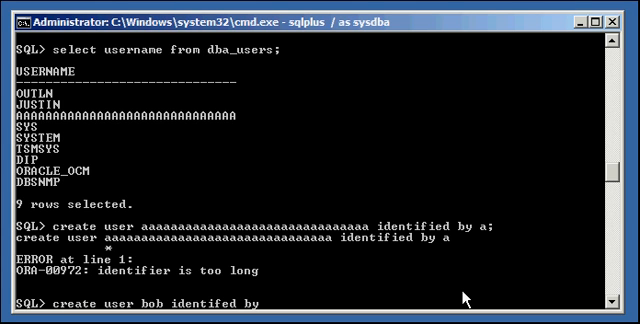
pyautogui.write('aaa')
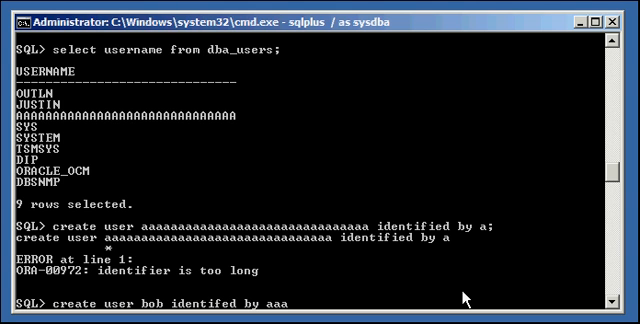
pyautogui.write('aaaaaa')
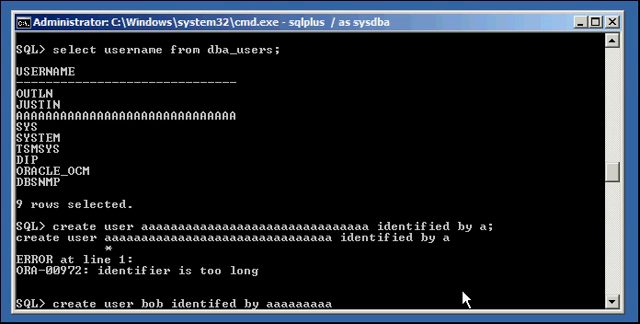
pyautogui.write('aaaaaaaaaaaaaaaaa')
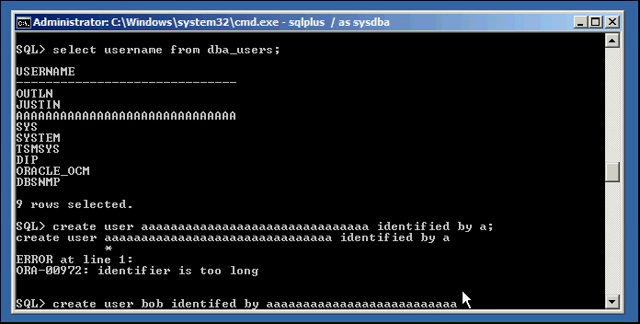
pyautogui.press('Return')
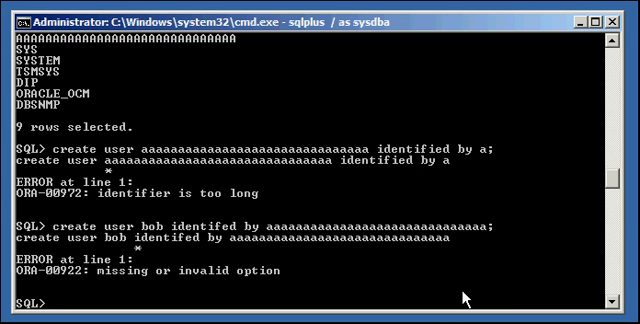
pyautogui.write('create user bob1 identified by aaaaaaaaaaaaaaaaaaaaaaaaaaaaaaa;')
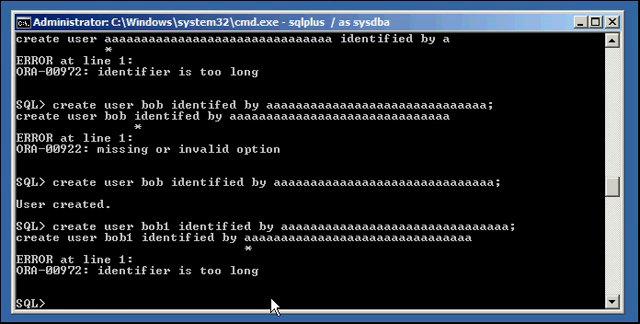
# Step: Attempt create user 100 identified by ll; failing with ORA-01935, then begin a create table statement
pyautogui.write('create user')
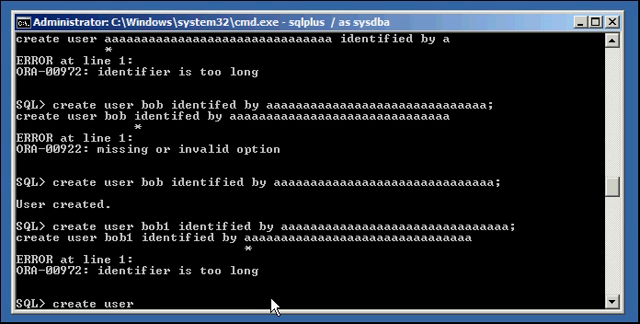
pyautogui.write('1 identifed')
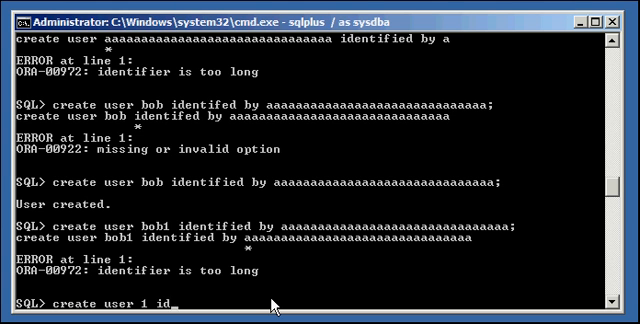
pyautogui.write('00 identife')
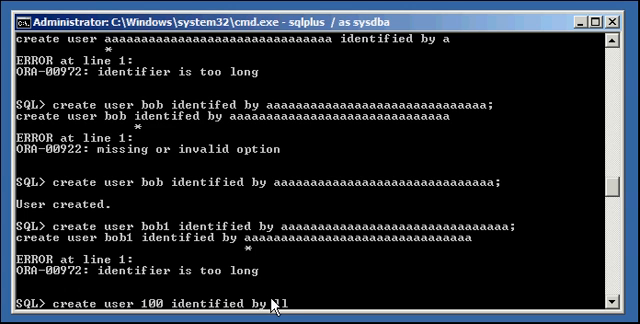
pyautogui.press('Return')
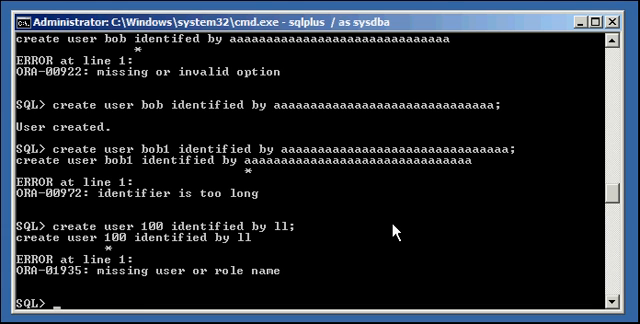
pyautogui.write('create table')
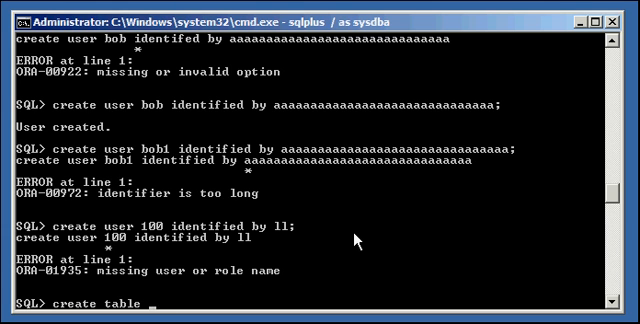
# Step: Attempt create table 1, rejected as an invalid table name
pyautogui.write('1 <')
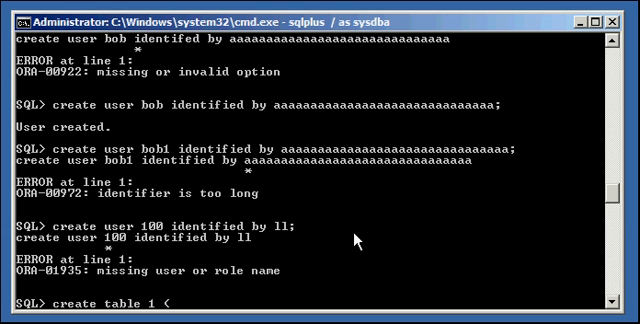
pyautogui.write('a vv')
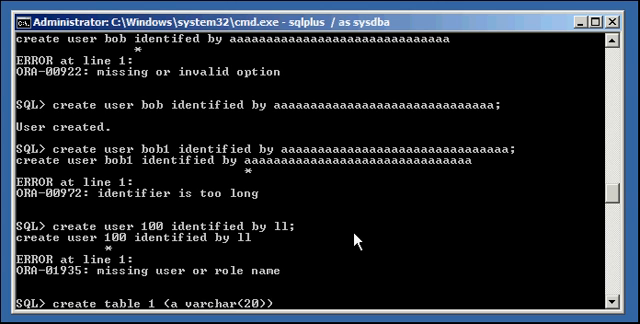
pyautogui.press('Return')
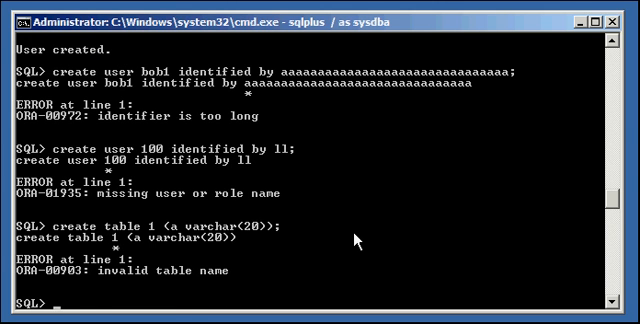
pyautogui.write('create user 100 identified by ll;')
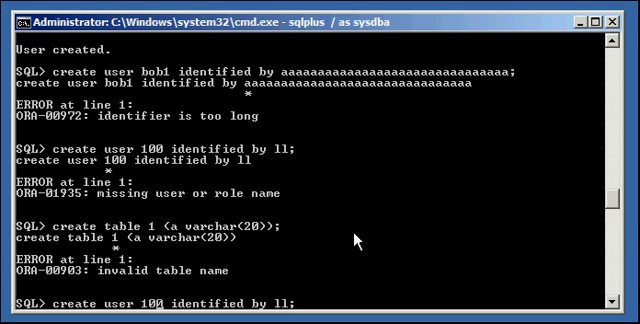
pyautogui.write('"')
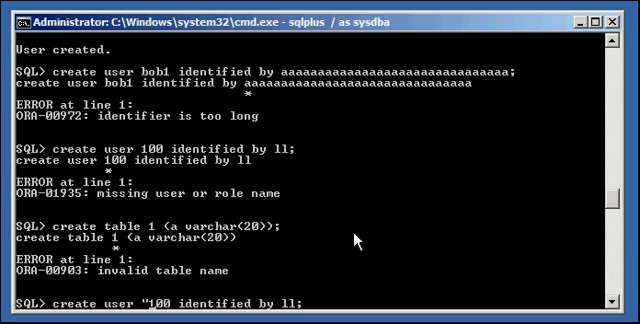
pyautogui.press('Return')
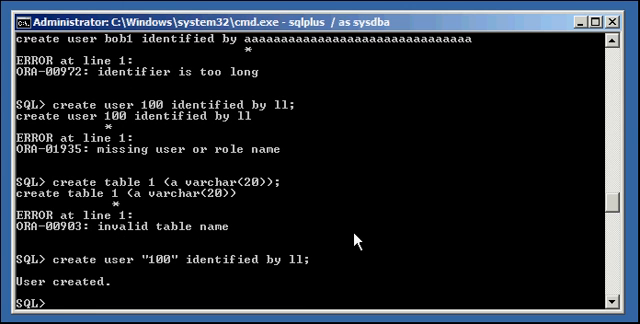
# Step: Query select username from dba_users; listing 12 users including 100
pyautogui.write('select')
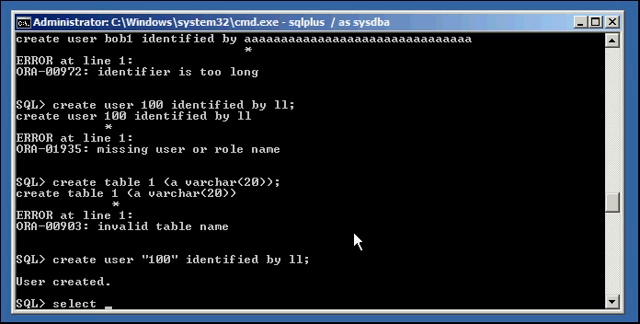
pyautogui.write('username from dba_')
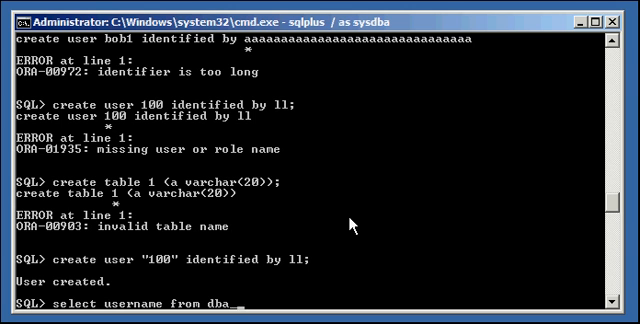
pyautogui.press('Return')
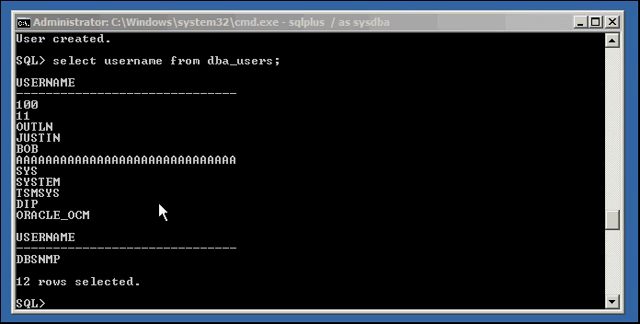
pyautogui.moveTo(380, 152)
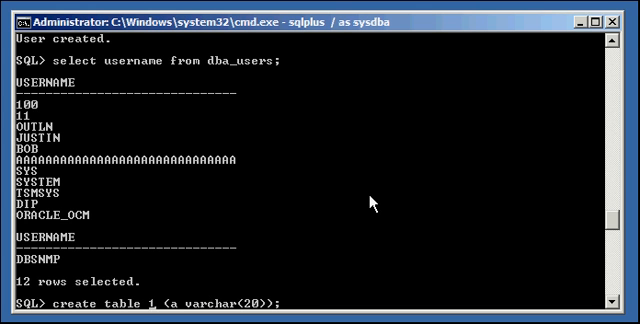
# Step: Finish and run CREATE TABLE "1" (a varchar(20)) to create the quoted table "1"
pyautogui.write('"')
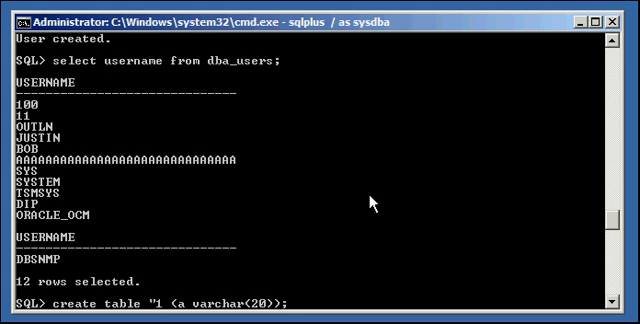
pyautogui.press('Return')
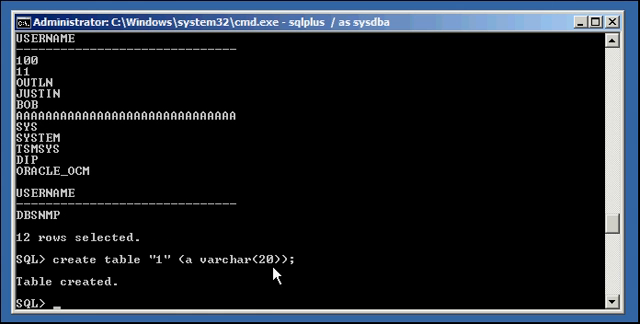
# Step: Create the quoted user "@" IDENTIFIED BY 1 after the unquoted @ is rejected
pyautogui.write('create user @')
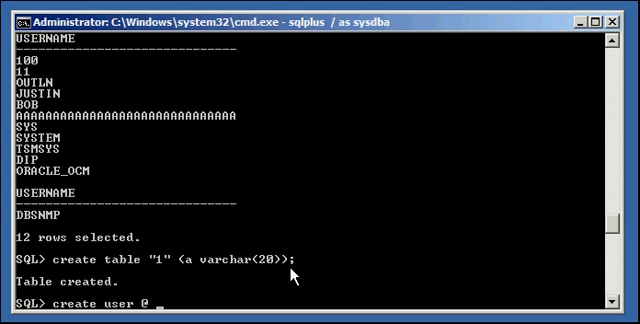
pyautogui.write('identified by 1;')
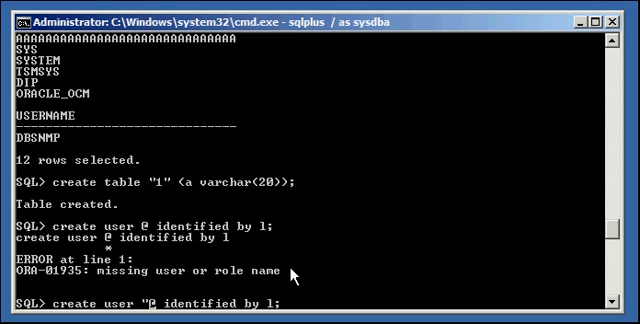
pyautogui.press('Return')
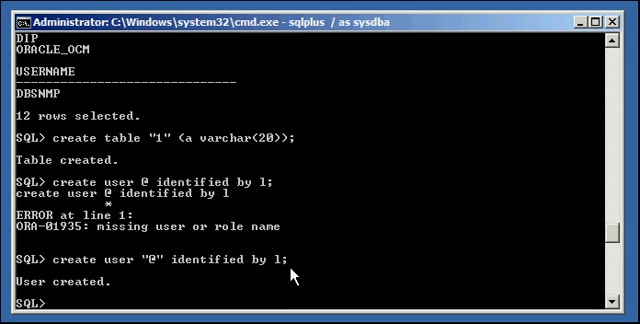
# Step: List usernames from dba_users, now 13 including @
pyautogui.write('select username from')
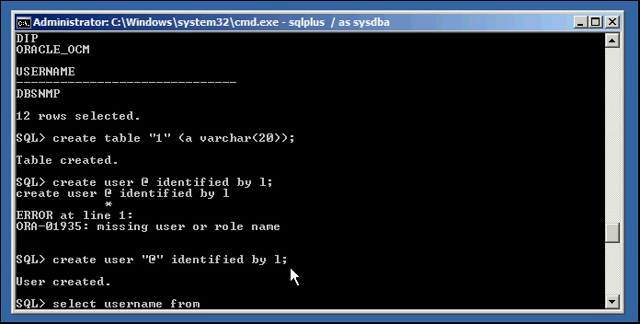
pyautogui.press('Return')
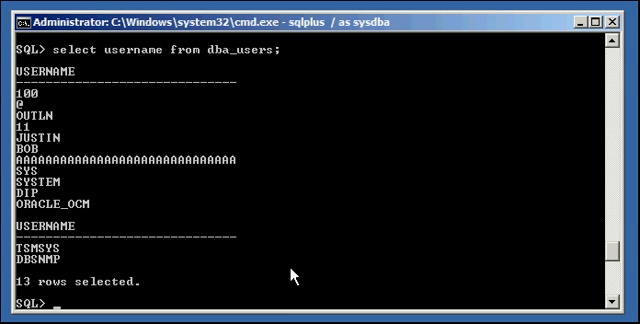
pyautogui.write('create')
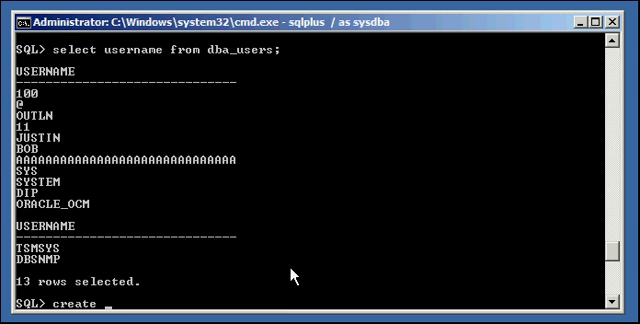
# Step: Grant CREATE SESSION to the quoted user "100" after the unquoted grant fails
pyautogui.write('grant ce')
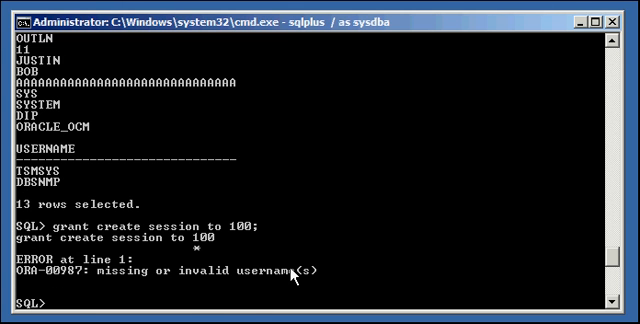
pyautogui.write('grant create session to "1--')
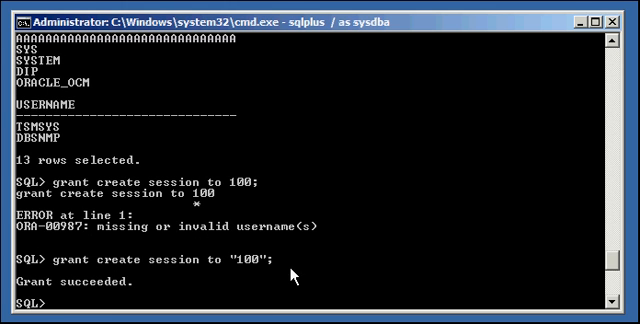
# Step: Grant CREATE SESSION to "@" after the unquoted grant fails, then quit SQL*Plus
pyautogui.write('grant create session to')
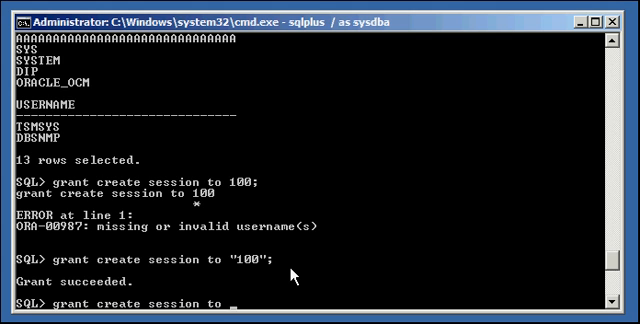
pyautogui.write('grant create session to @;')
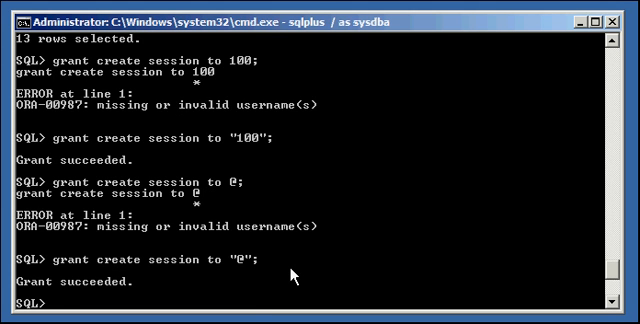
pyautogui.write('quit')
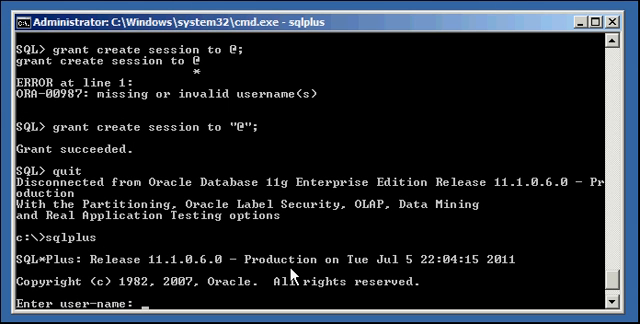
# Step: Log into SQL*Plus as user 100, confirm with SHOW USER, and relaunch sqlplus
pyautogui.write('100')
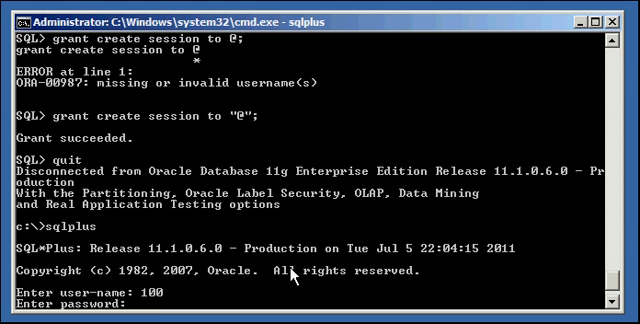
pyautogui.write('show user;')
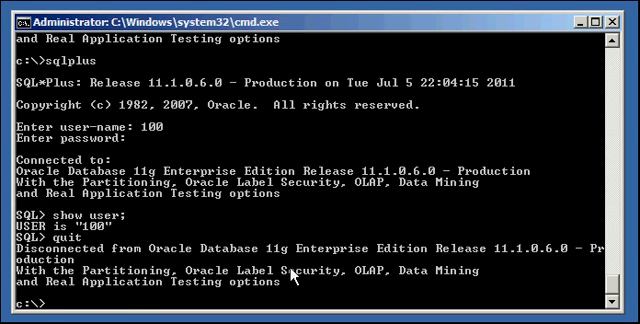
pyautogui.write('sqlplus')
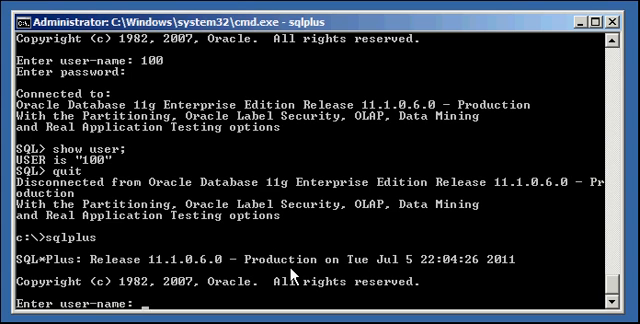
# Step: Log in as "@" after the unquoted @ is denied, confirm with SHOW USER, and quit
pyautogui.write('@')
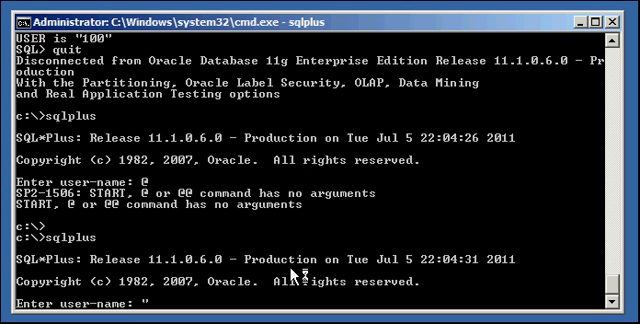
pyautogui.press('Return')
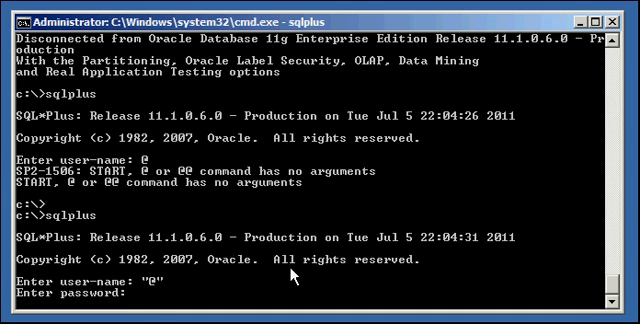
pyautogui.write('sh')
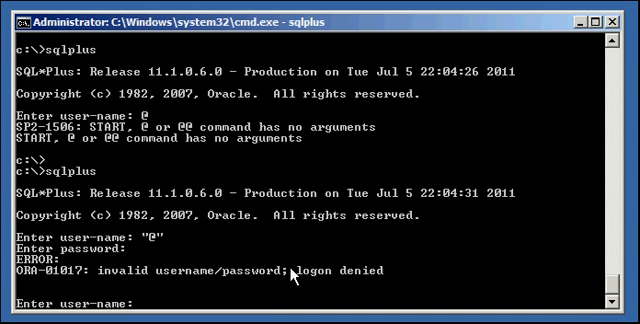
pyautogui.write('"@"')
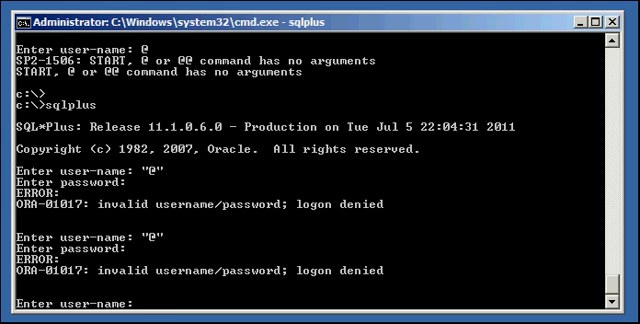
pyautogui.write('"@')
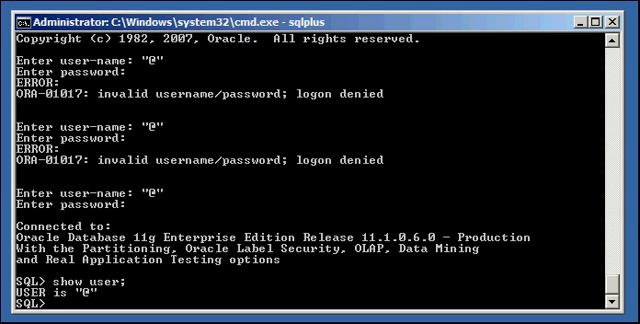
pyautogui.write('quit')
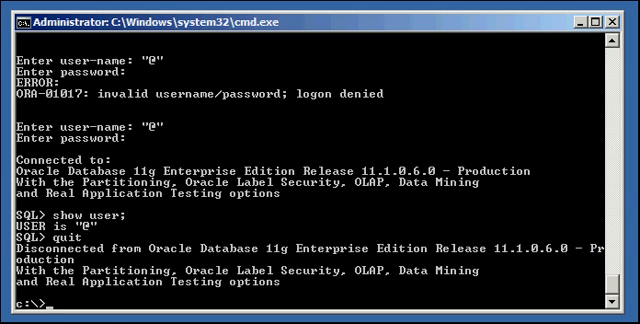
# Step: Reconnect with sqlplus / as sysdba, drop the quoted user "@", and try DROP USER 100
pyautogui.write('sqlplus / as sysdba')
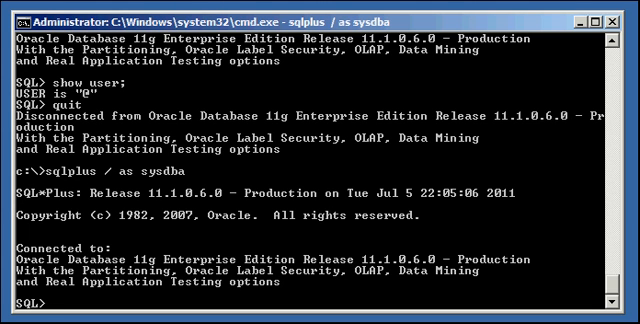
pyautogui.write('drop user')
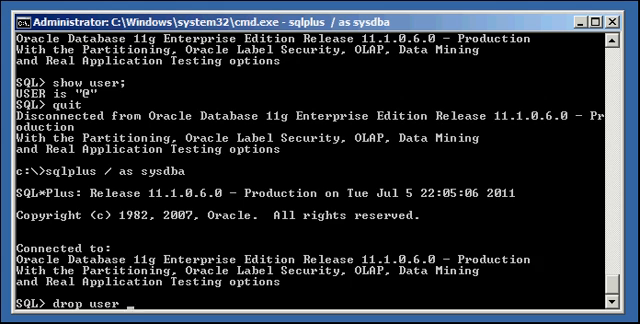
pyautogui.write('@;')
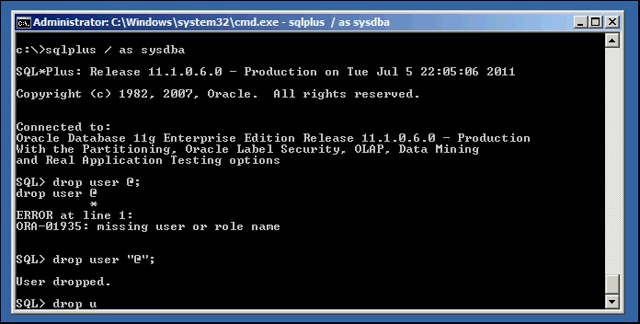
pyautogui.write('drop user 100;')
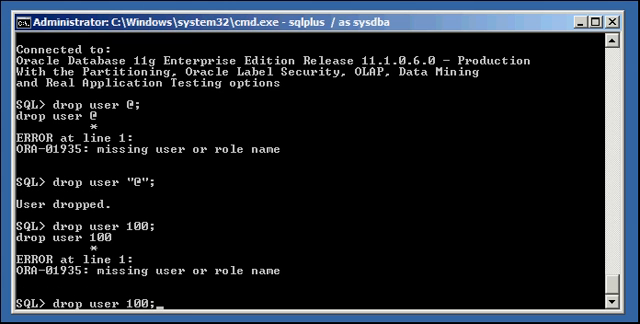